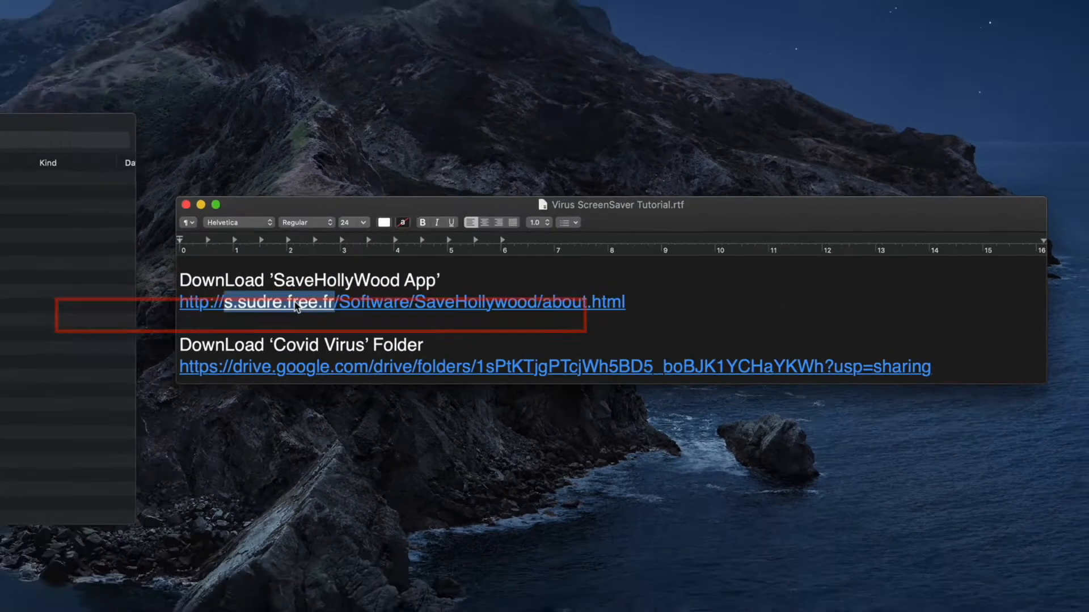
Step: Download SaveHollywood.dmg via the about.html link in the TextEdit notes
click(295, 303)
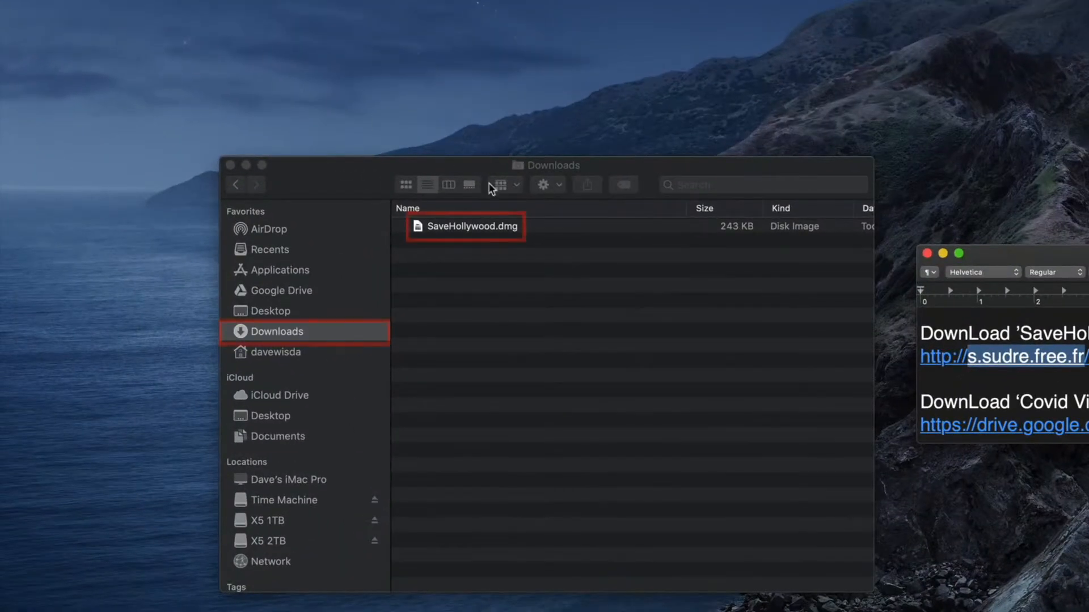
Step: Mount the SaveHollywood.dmg disk image from Downloads to begin installing the screen saver
click(471, 226)
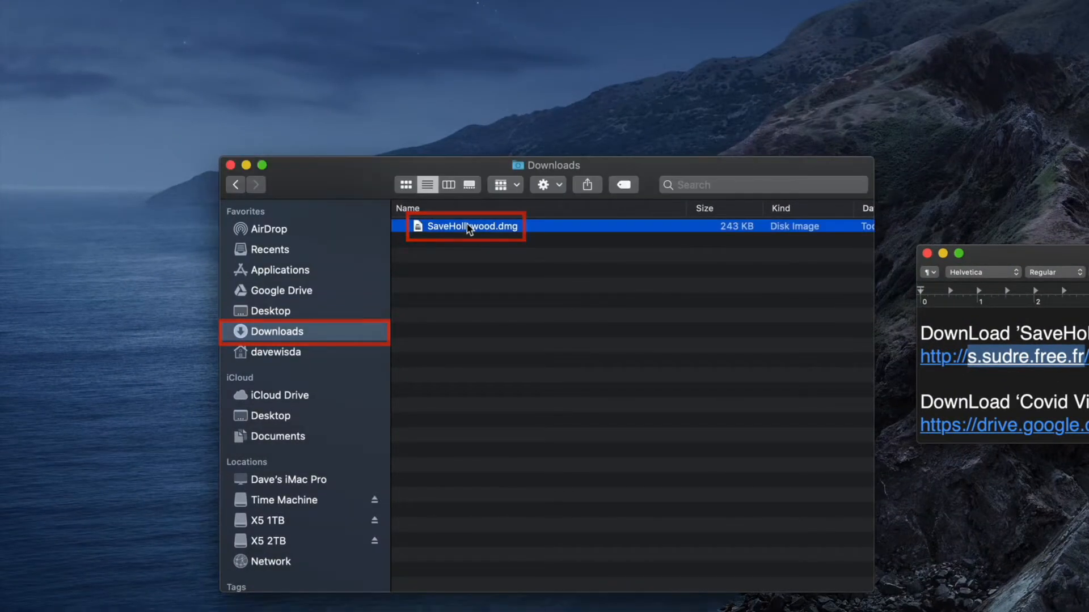
double_click(467, 225)
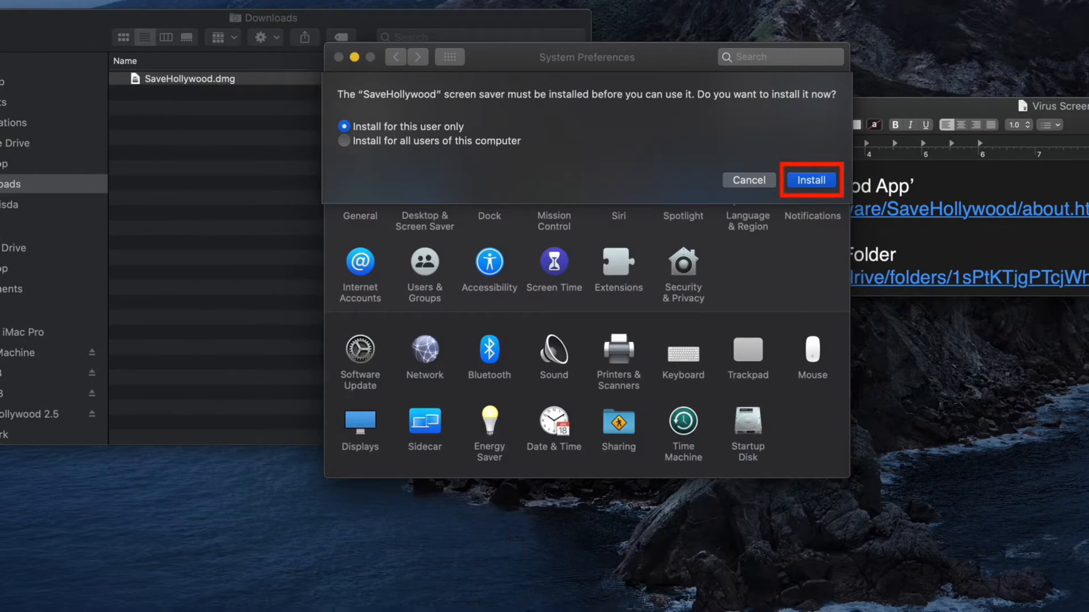
Step: Install SaveHollywood for this user only and select it in Desktop & Screen Saver
click(811, 180)
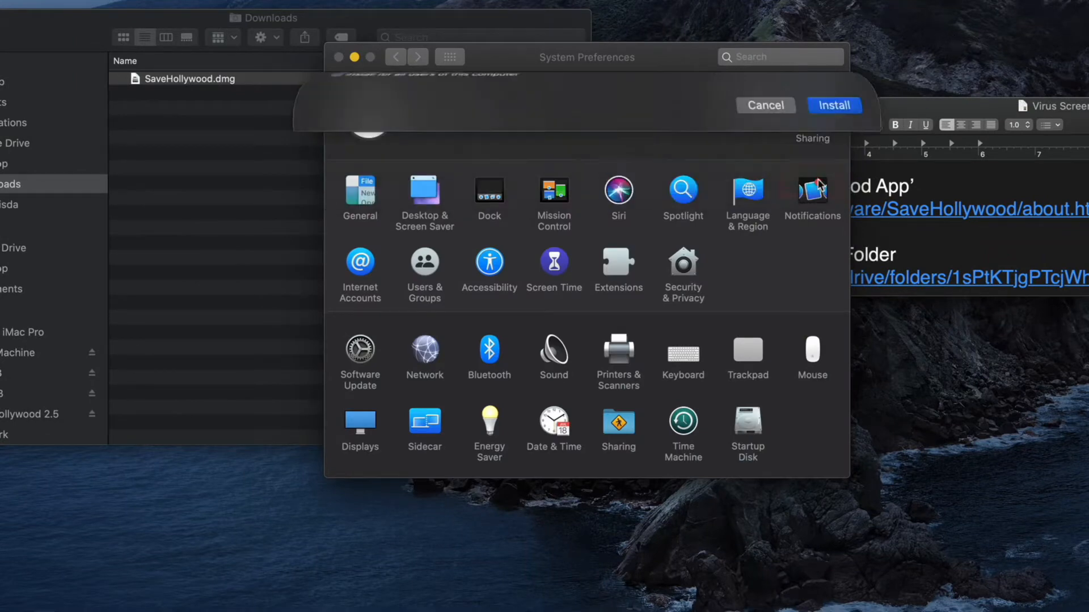
click(424, 190)
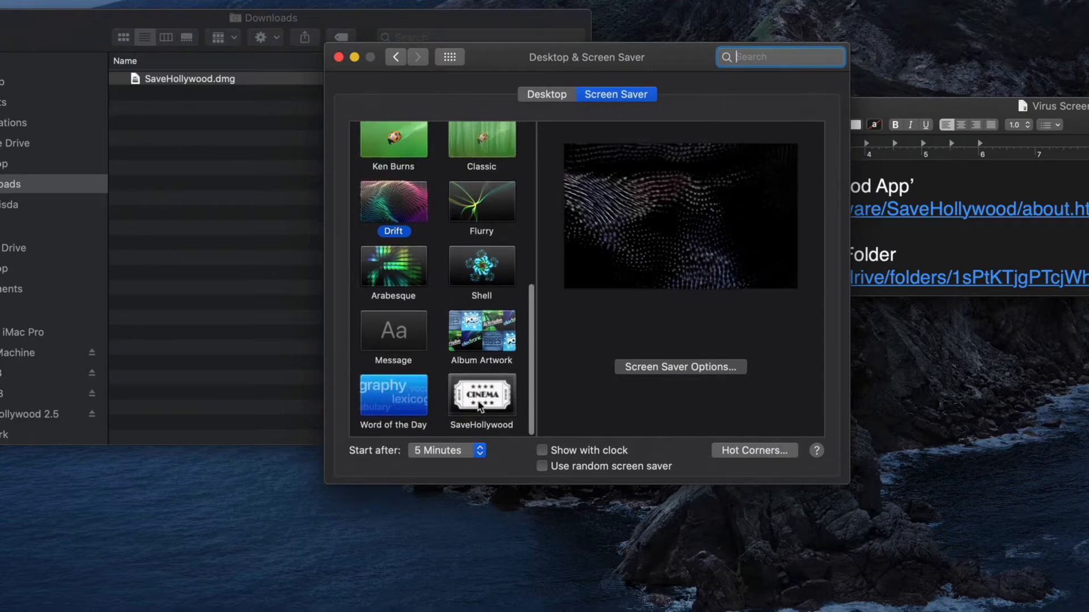
click(480, 393)
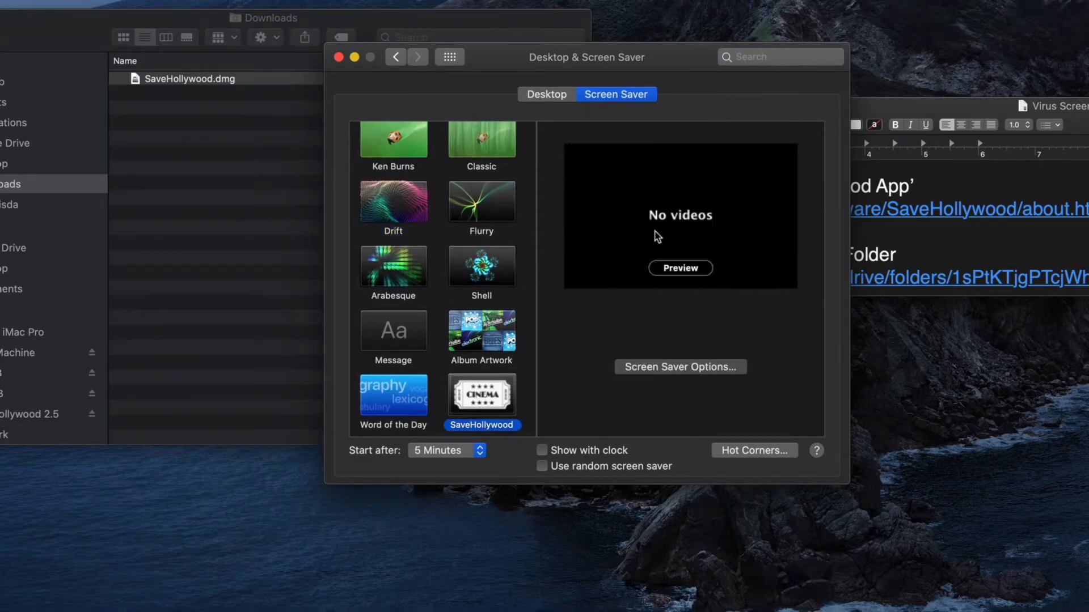
mouse_move(682, 242)
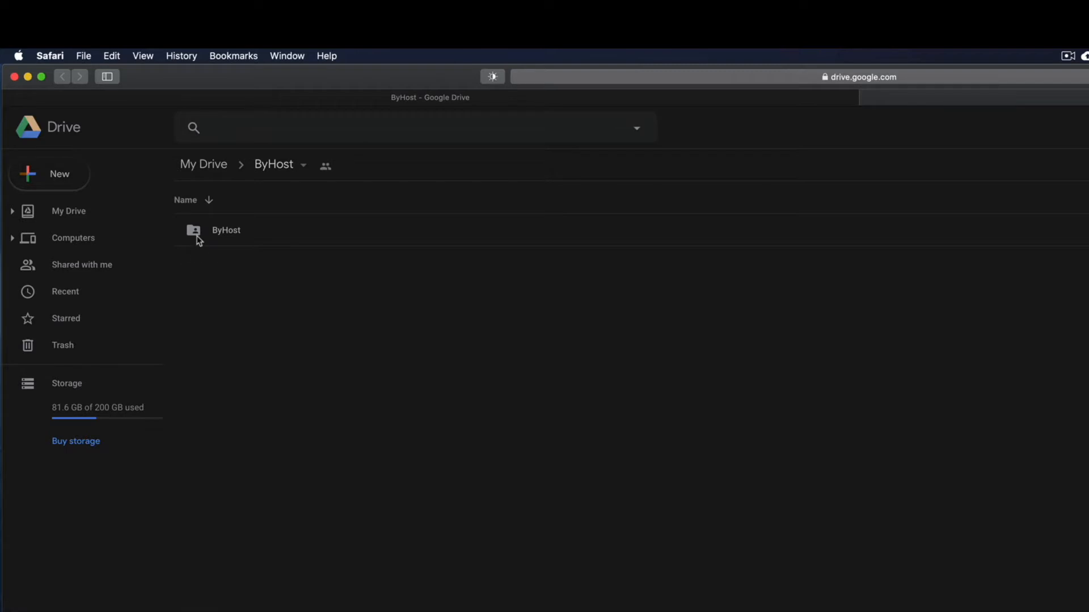
Step: Download the ByHost folder from Google Drive to the computer
right_click(225, 230)
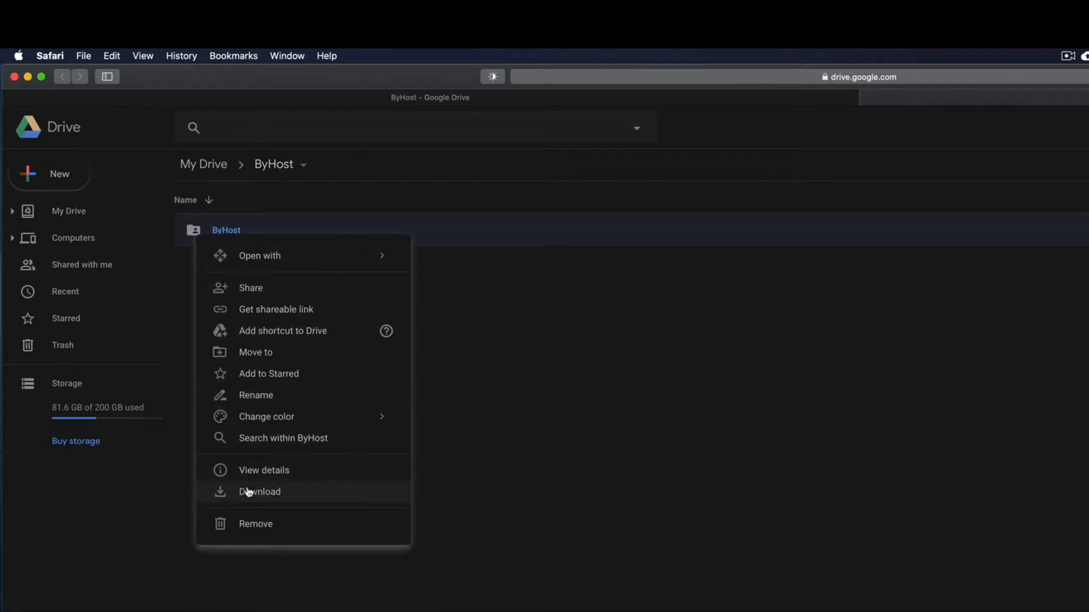
click(250, 492)
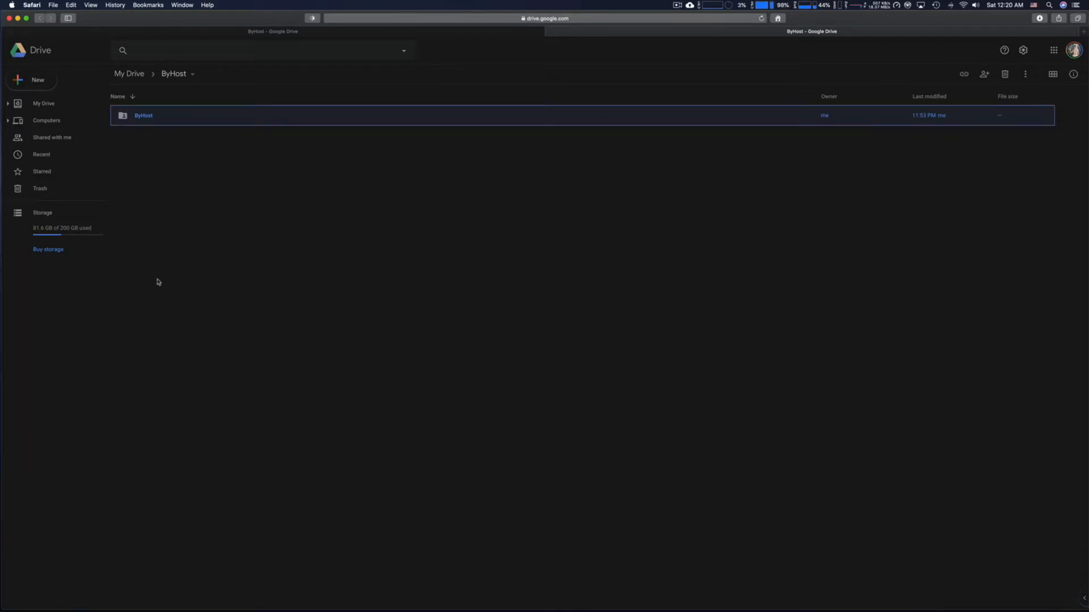
click(13, 5)
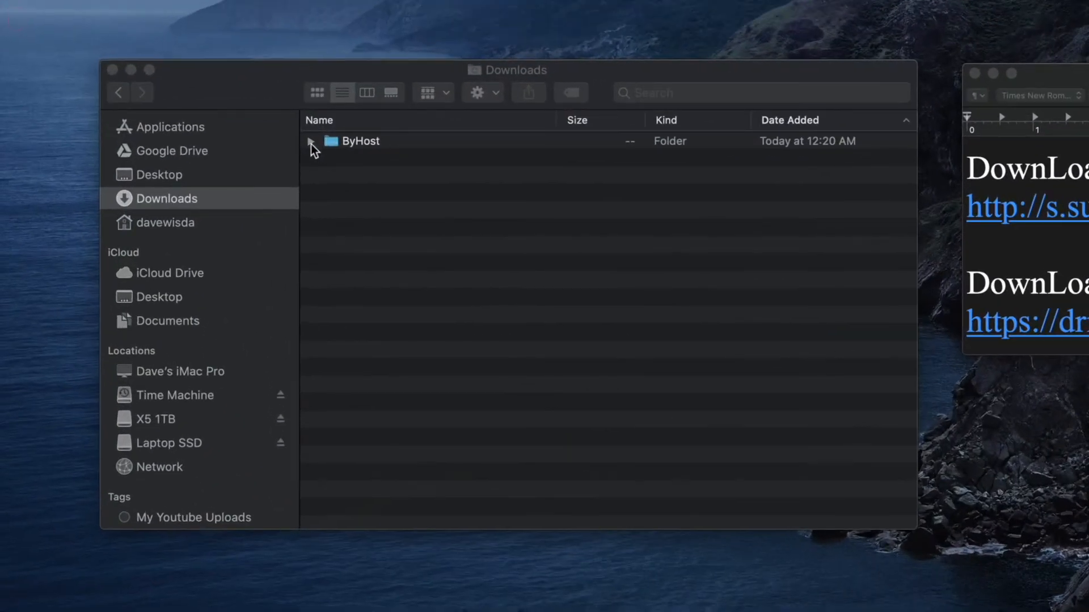
Step: Inspect the ByHost folder's plist and video contents in Downloads, then copy the folder
click(310, 140)
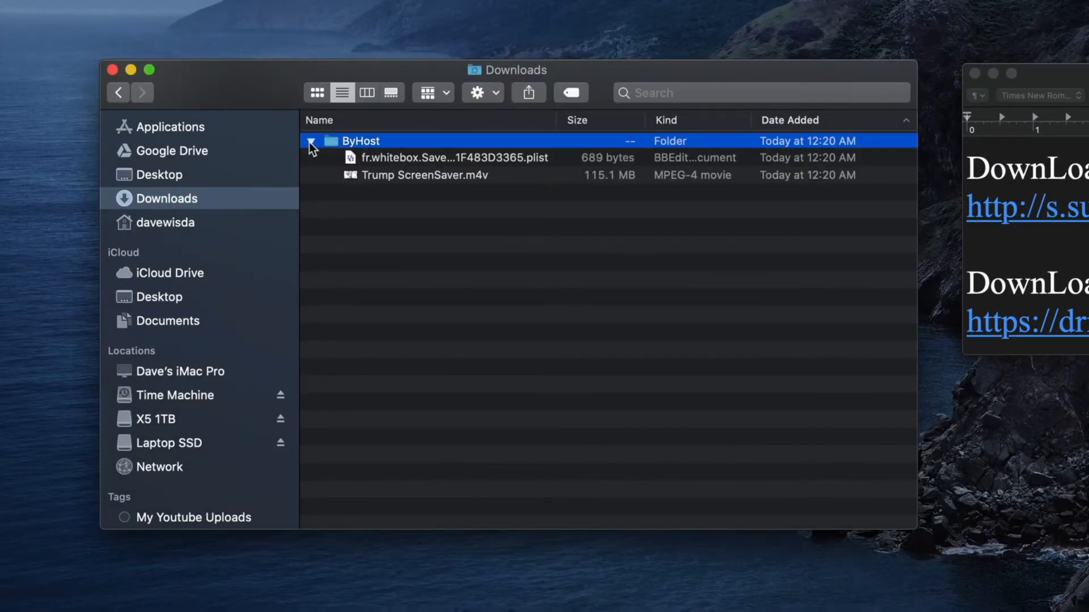
click(310, 140)
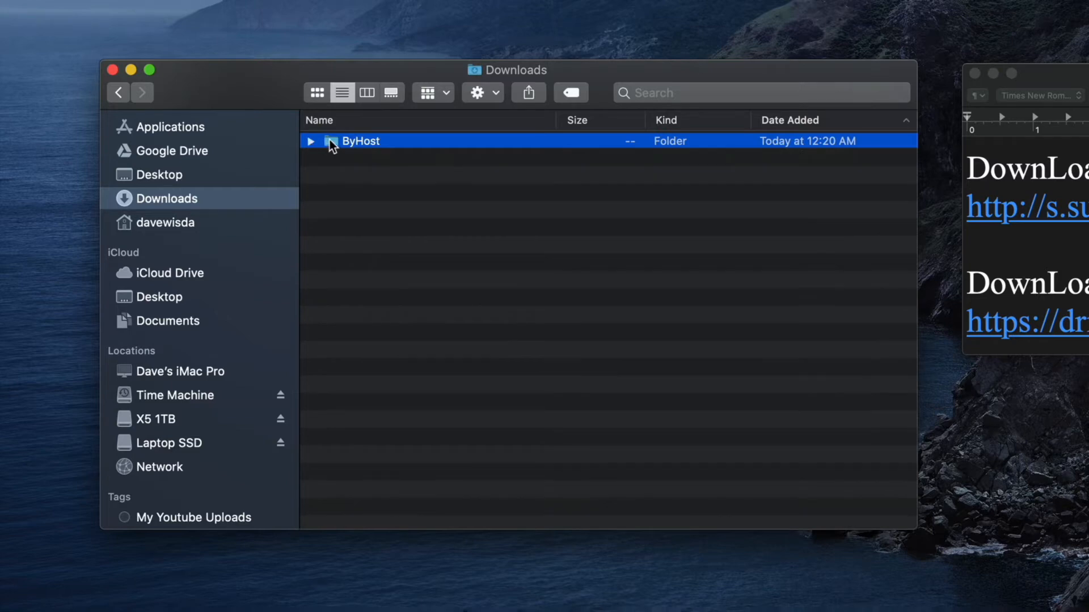
right_click(336, 144)
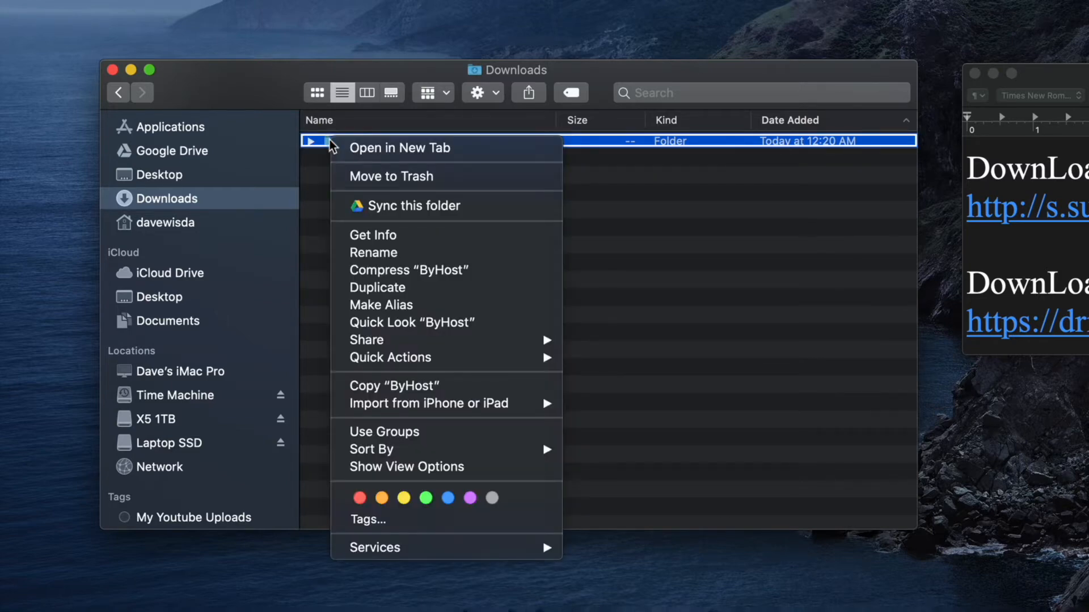
mouse_move(390, 390)
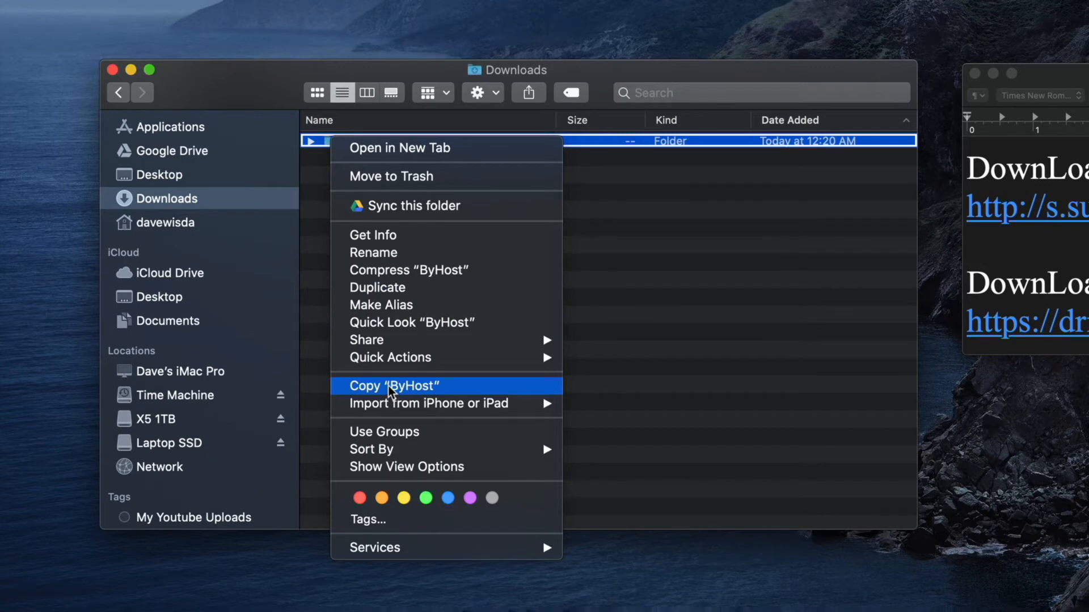
click(393, 386)
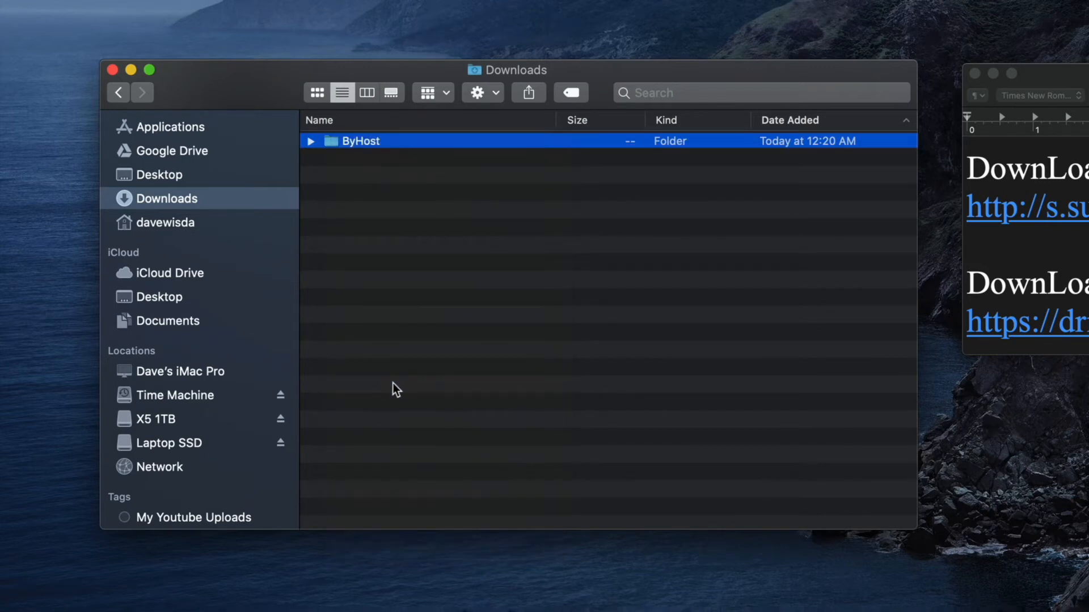
mouse_move(213, 317)
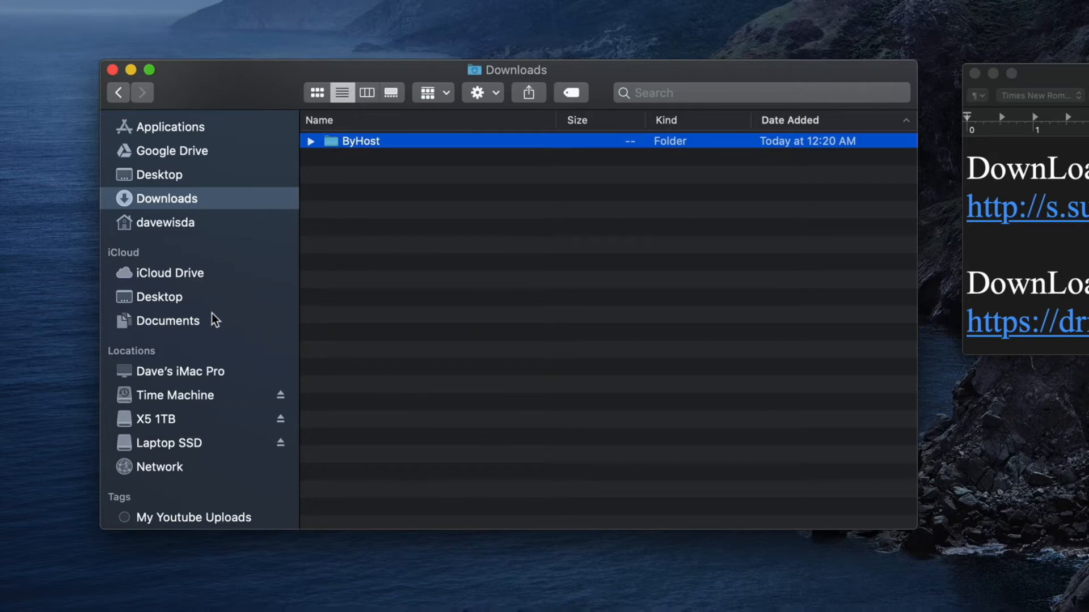
mouse_move(166, 333)
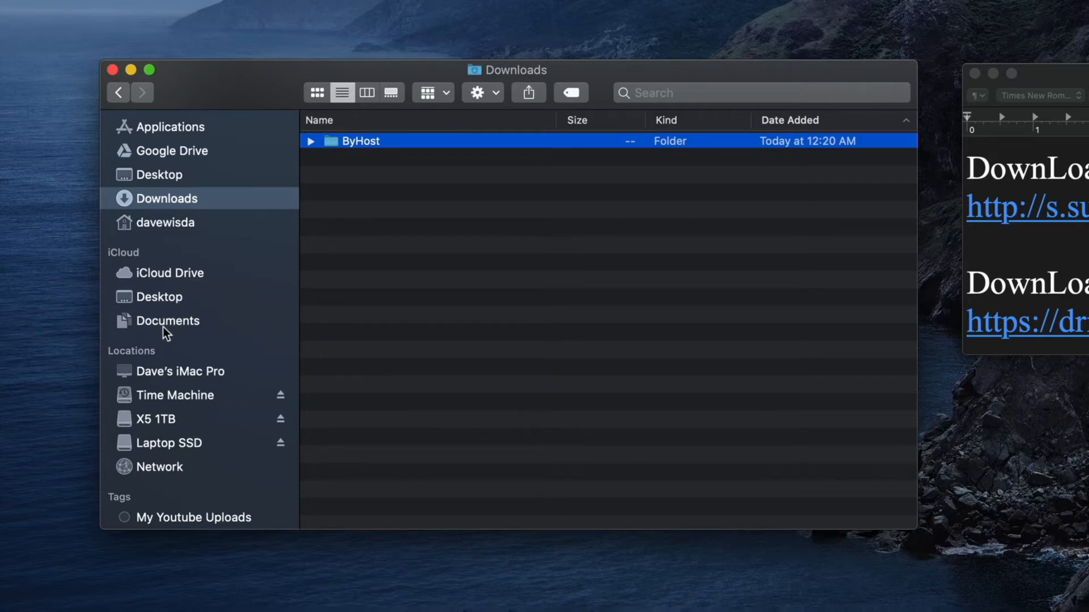
mouse_move(152, 238)
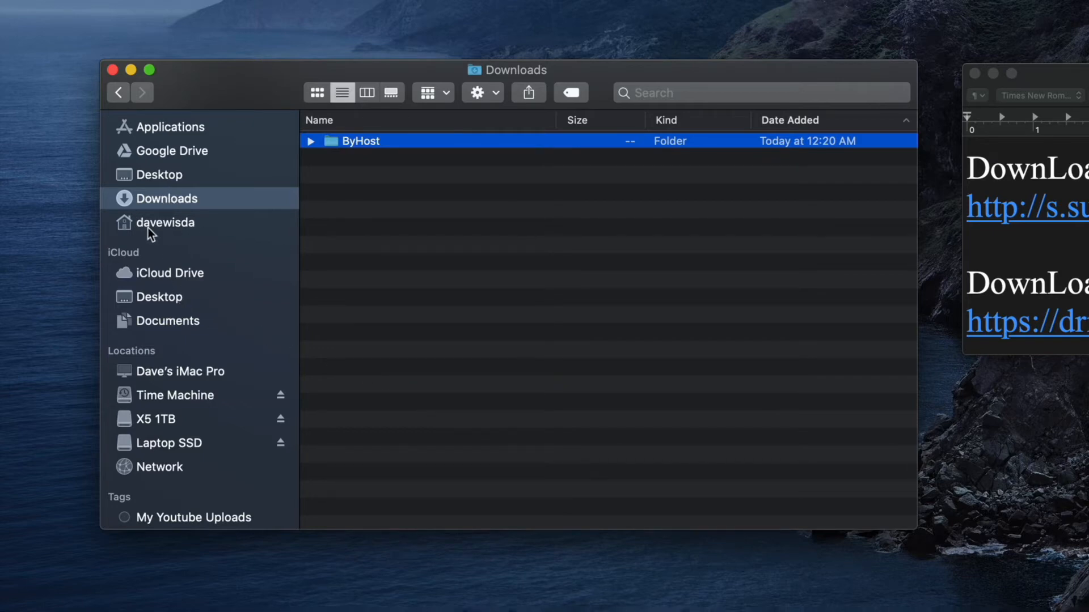
Step: Paste the copied ByHost folder into the davewisda home folder and select it
click(165, 222)
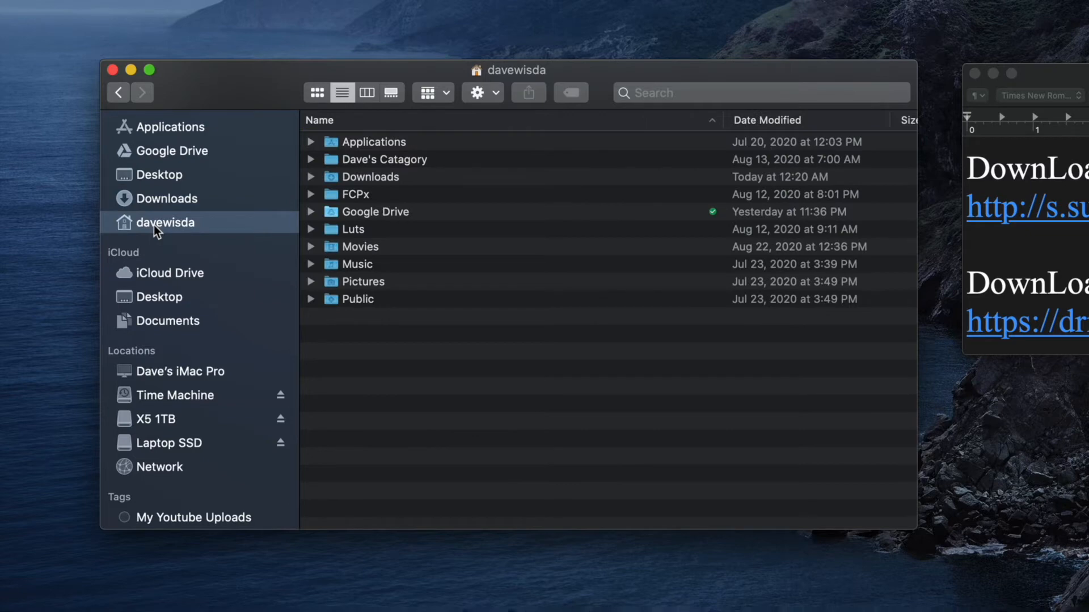
mouse_move(353, 362)
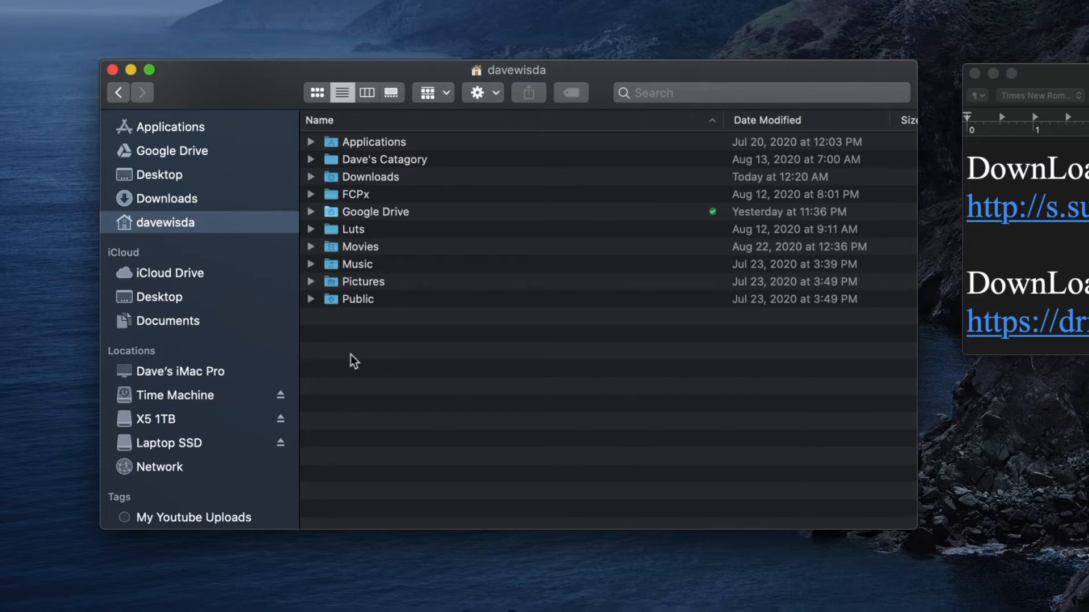
right_click(352, 360)
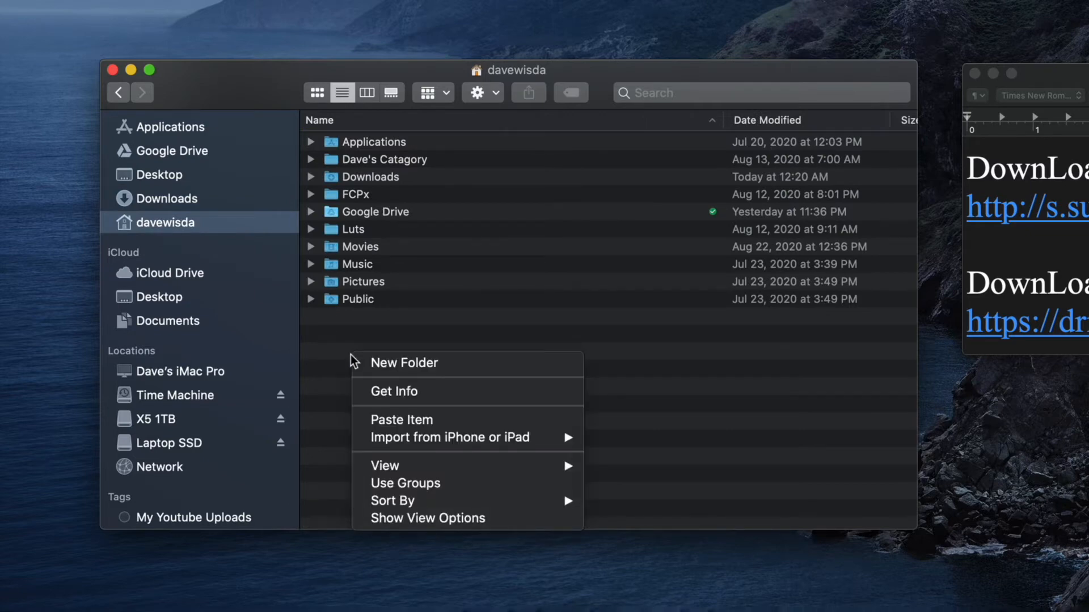
mouse_move(390, 427)
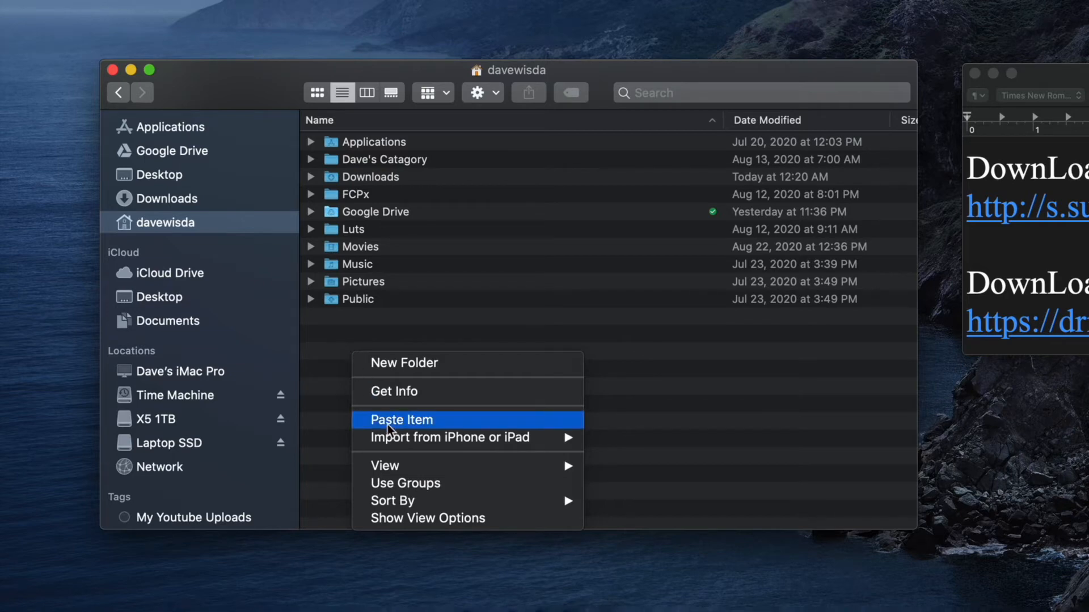
click(402, 420)
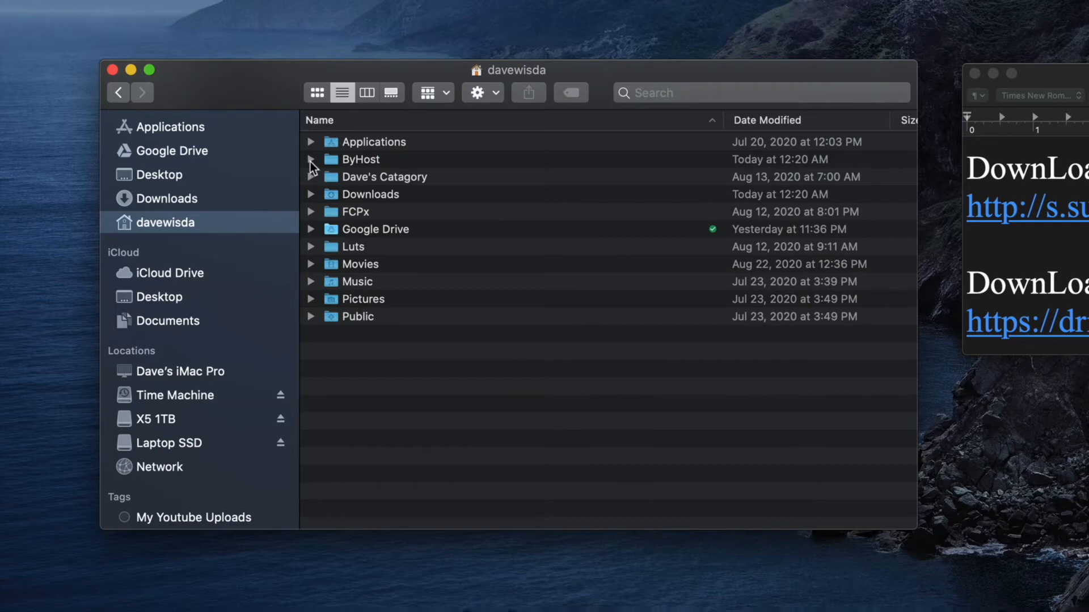
click(310, 159)
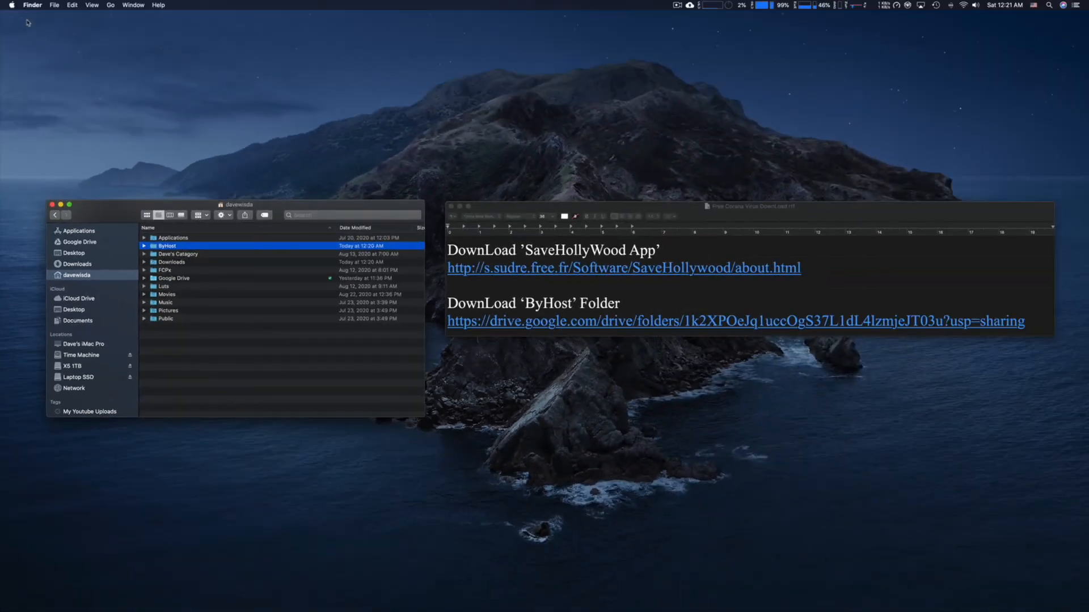
Step: Return to Desktop & Screen Saver via the Apple menu and reselect SaveHollywood
click(16, 6)
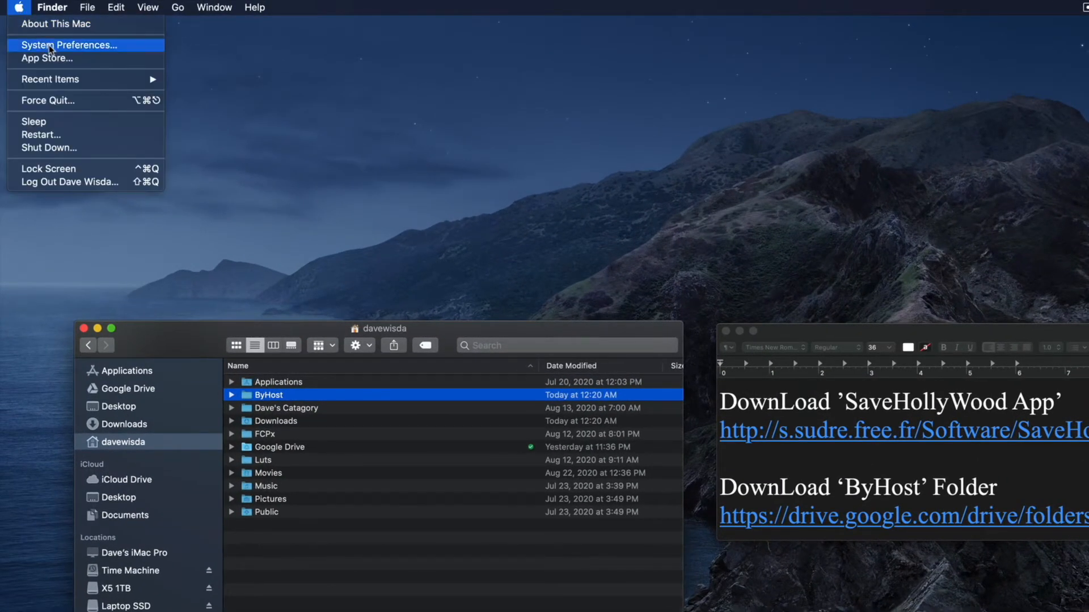
click(68, 46)
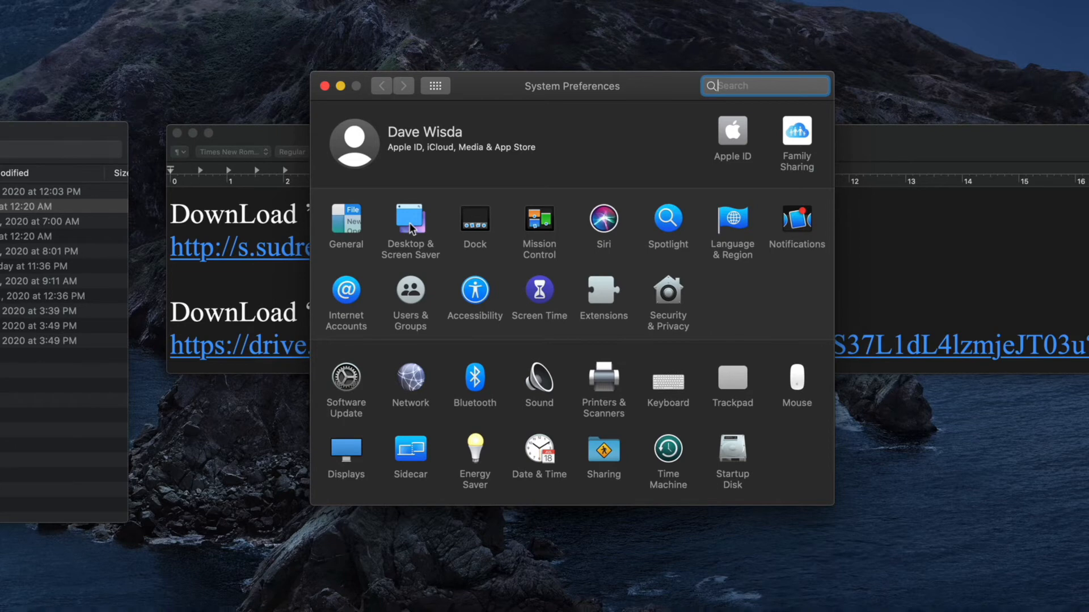
click(410, 219)
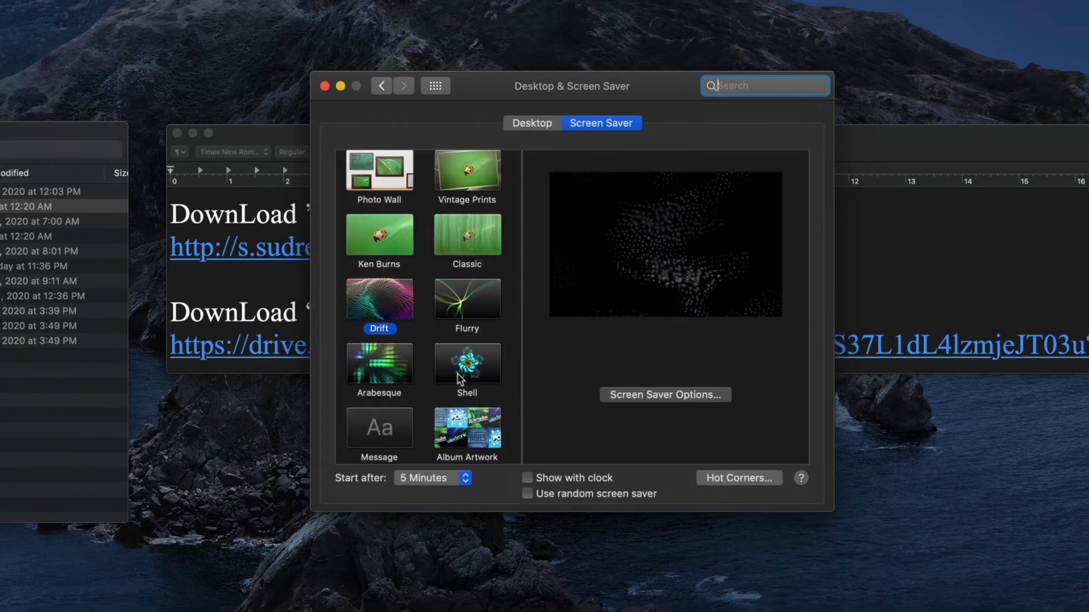
scroll(down, 3)
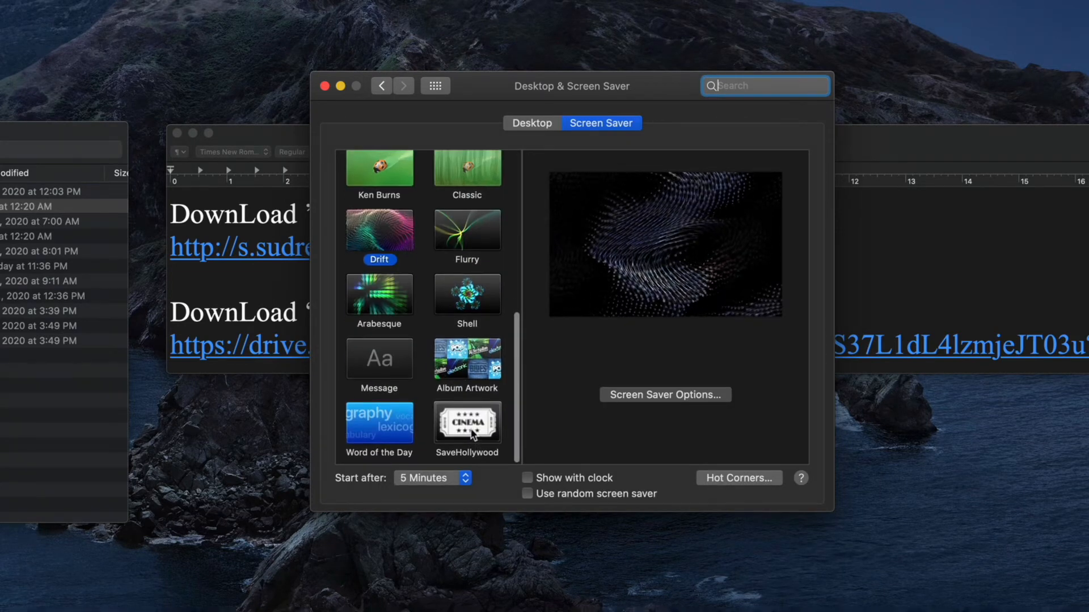
click(467, 423)
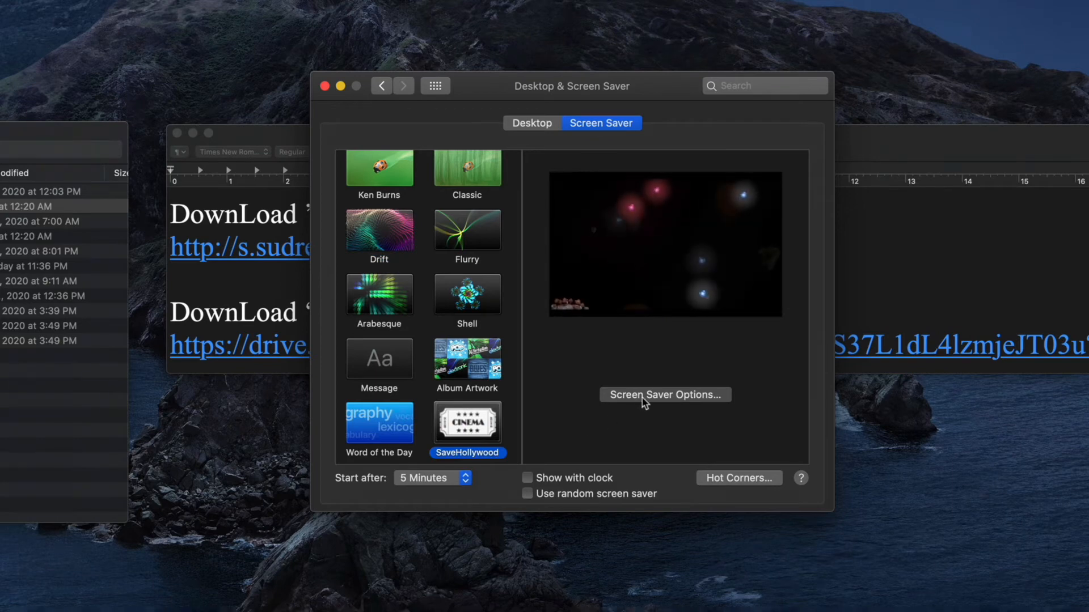
Step: Confirm SaveHollywood's options list Trump ScreenSaver.m4v twice, leaving its preview playing
click(665, 394)
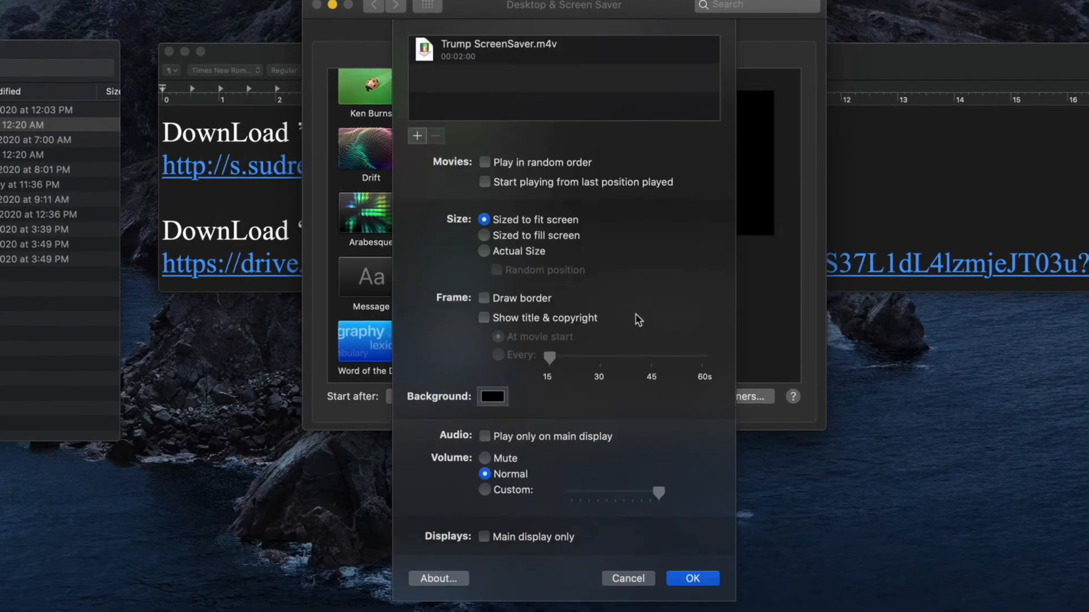
mouse_move(500, 57)
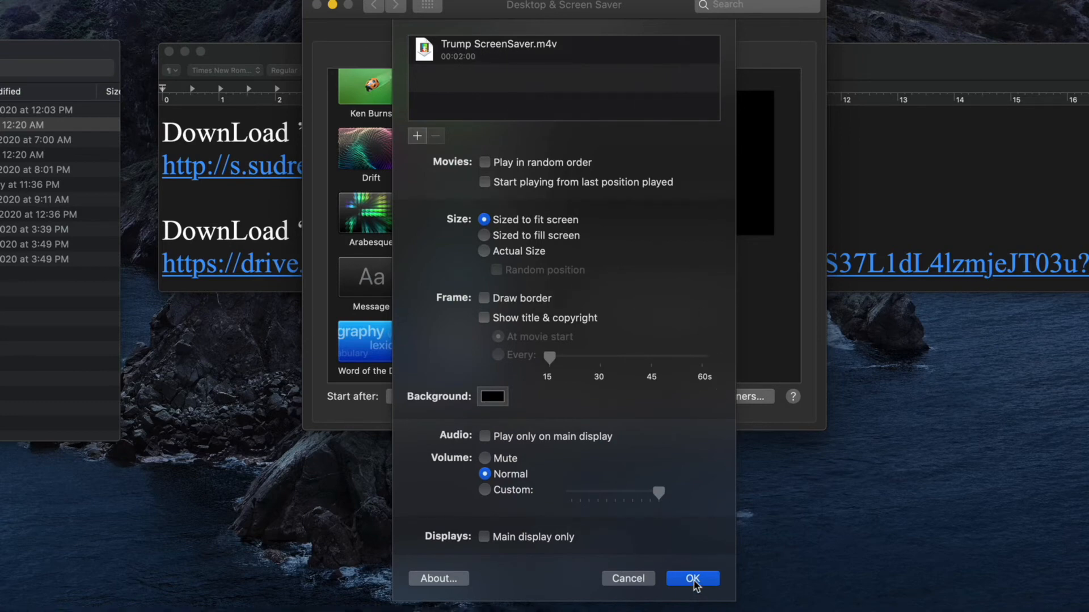
click(692, 579)
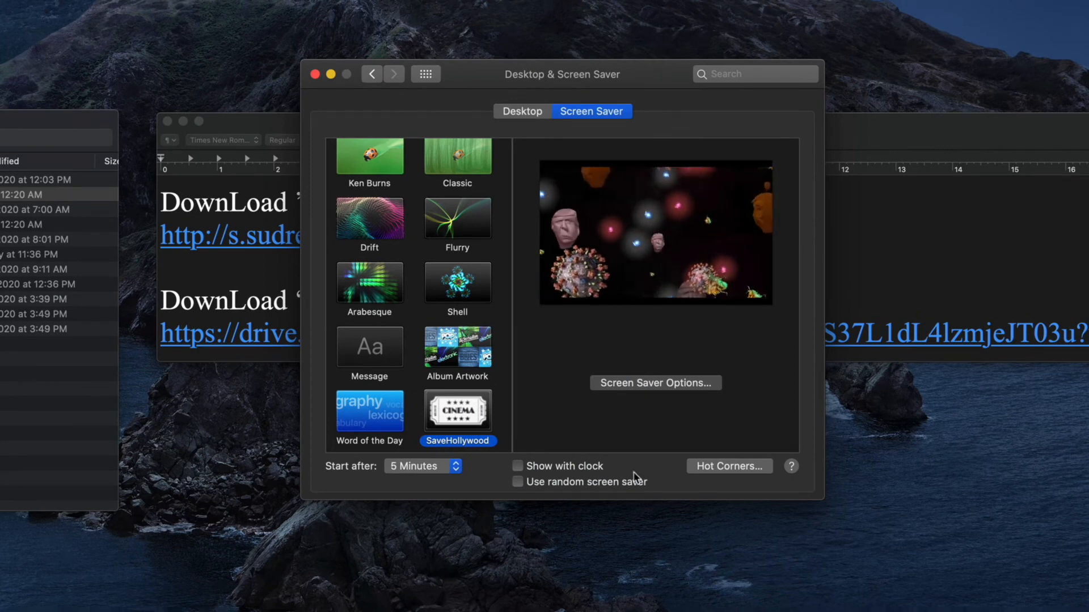
click(656, 384)
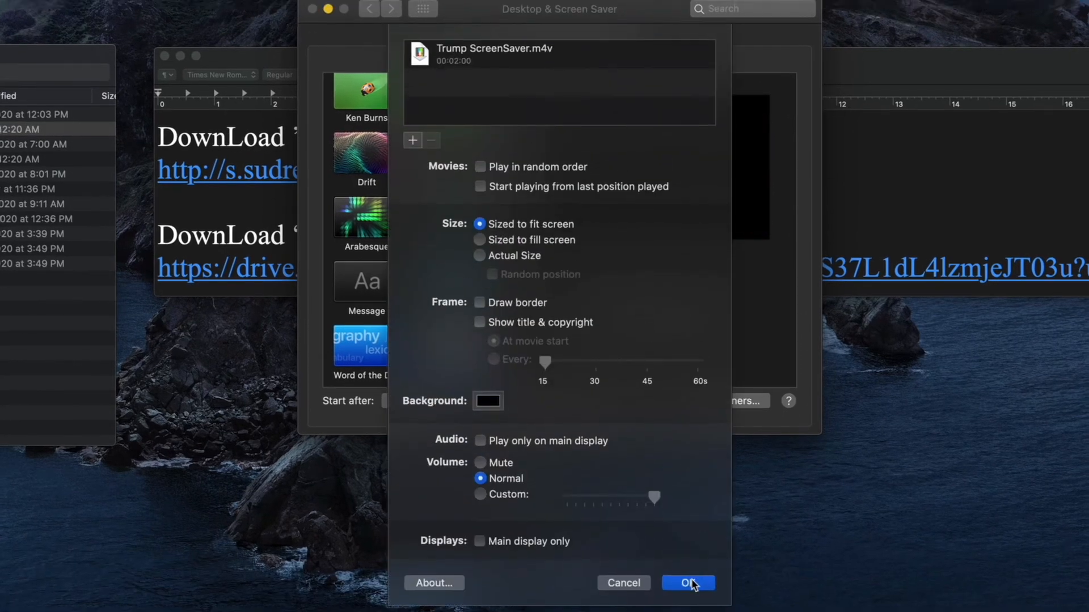
click(688, 583)
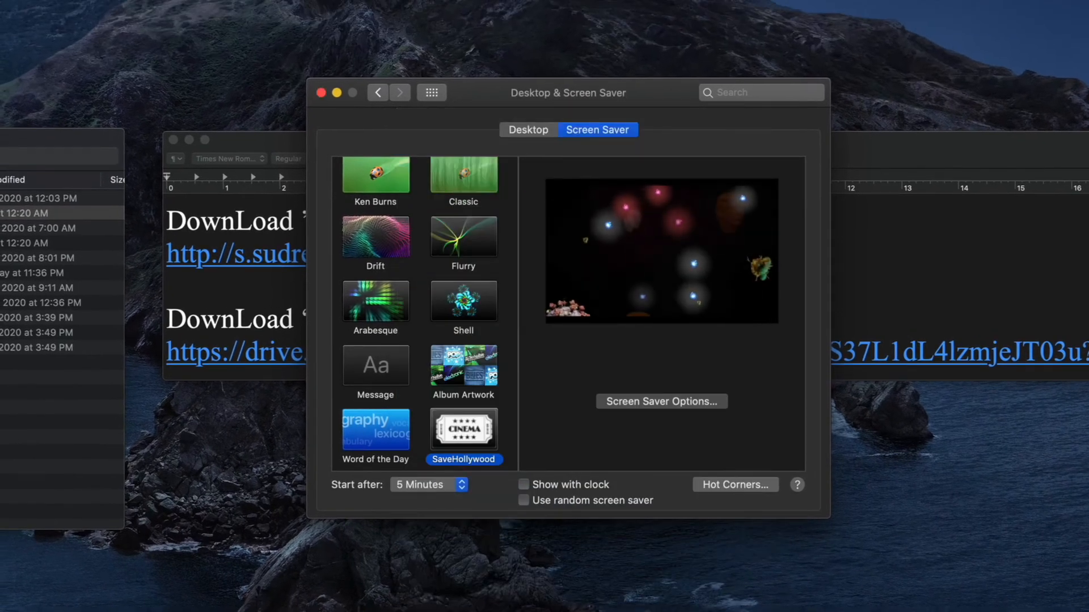
mouse_move(664, 308)
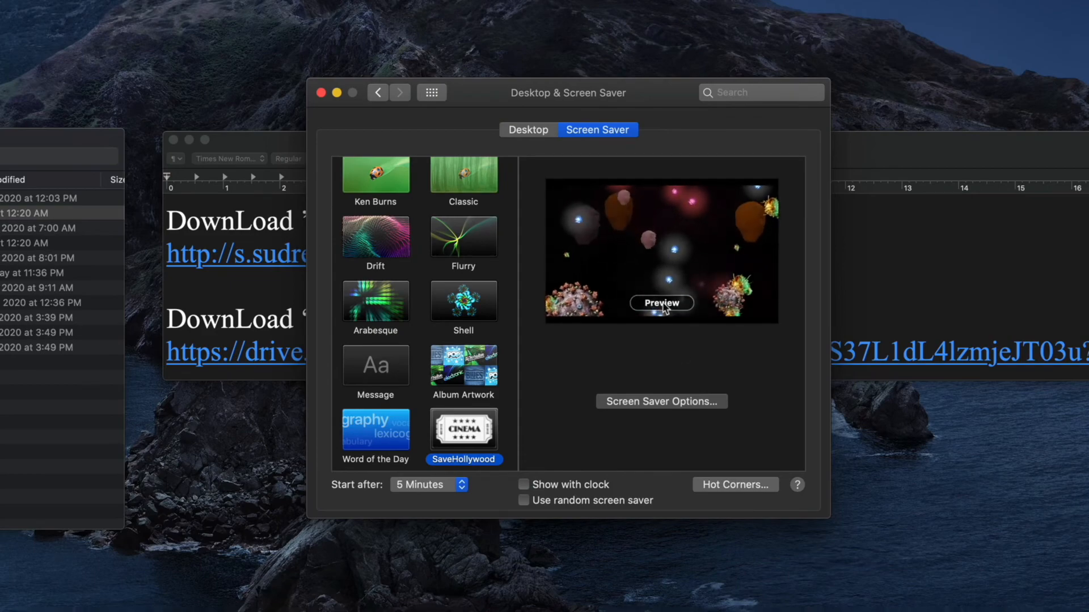